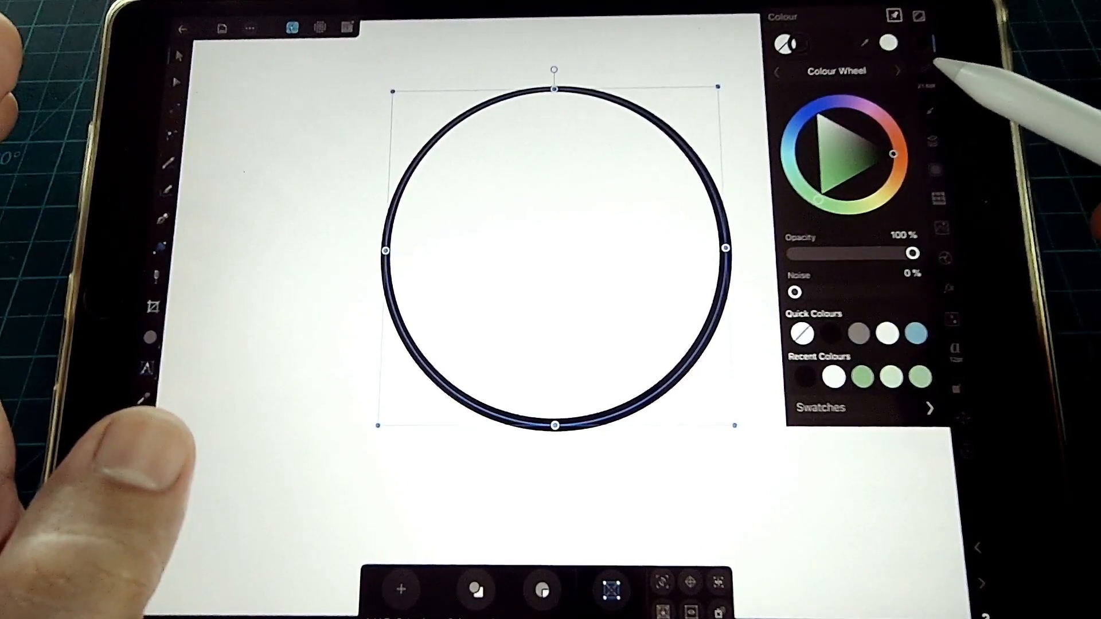
Step: Fill the selected circle with a mid blue from the Colour panel's wheel
left_click(820, 47)
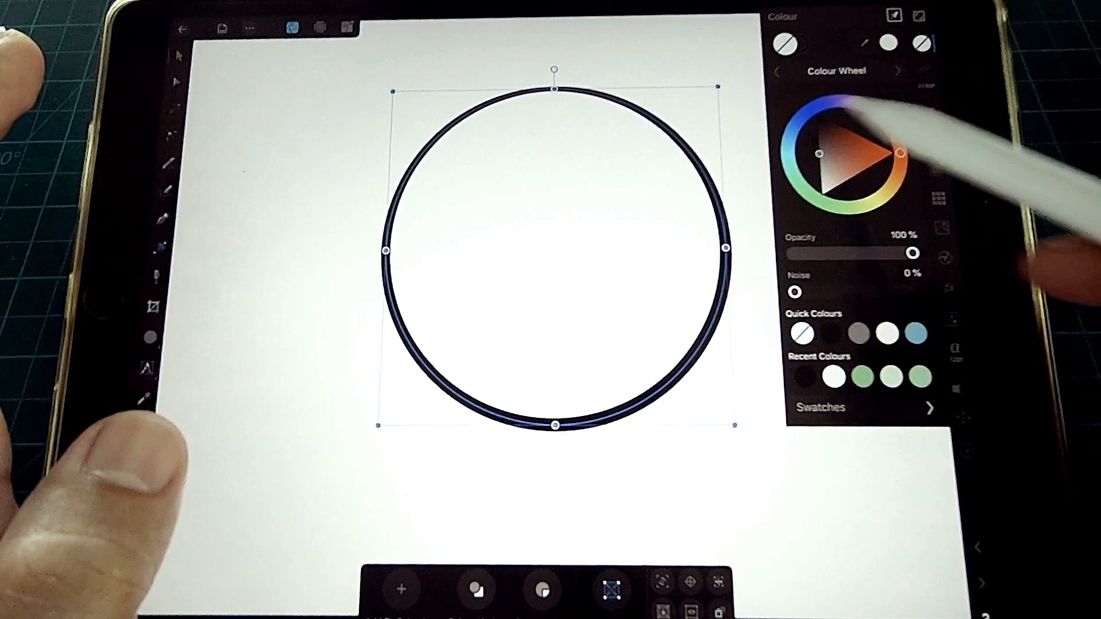
left_click(824, 122)
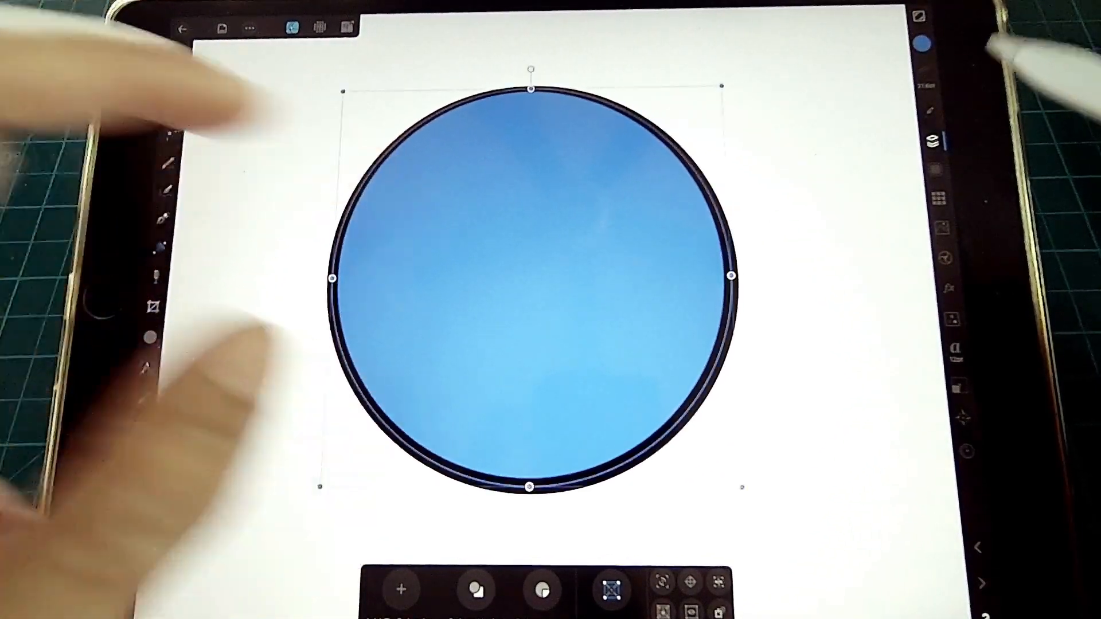
Step: Lighten the circle's fill and leave a darker blue crescent shadow along its lower-right edge
left_click(937, 139)
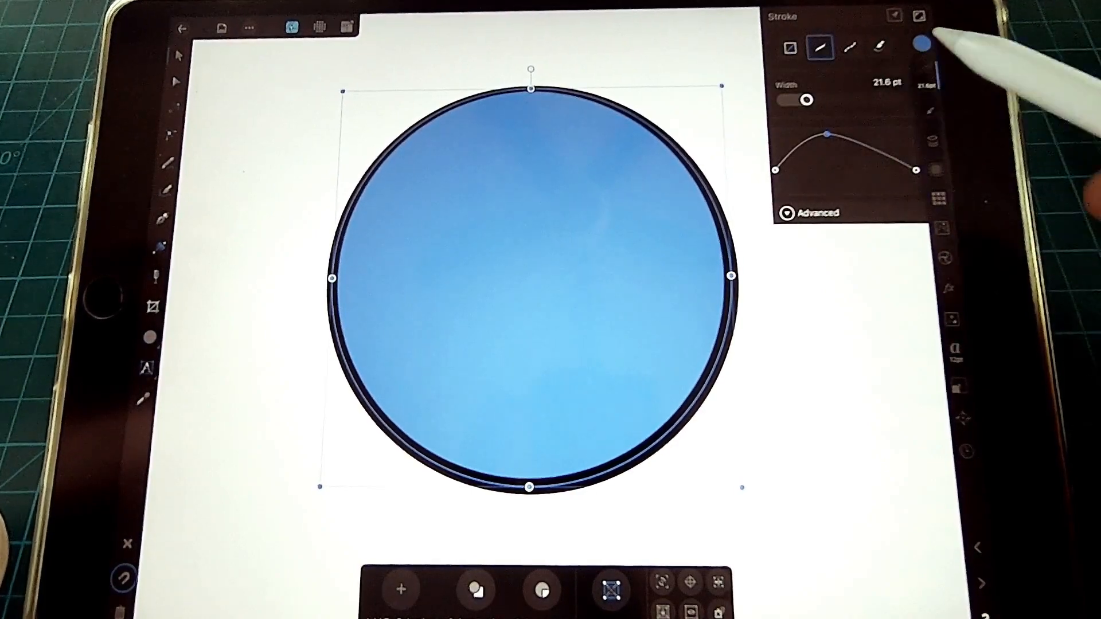
left_click(922, 44)
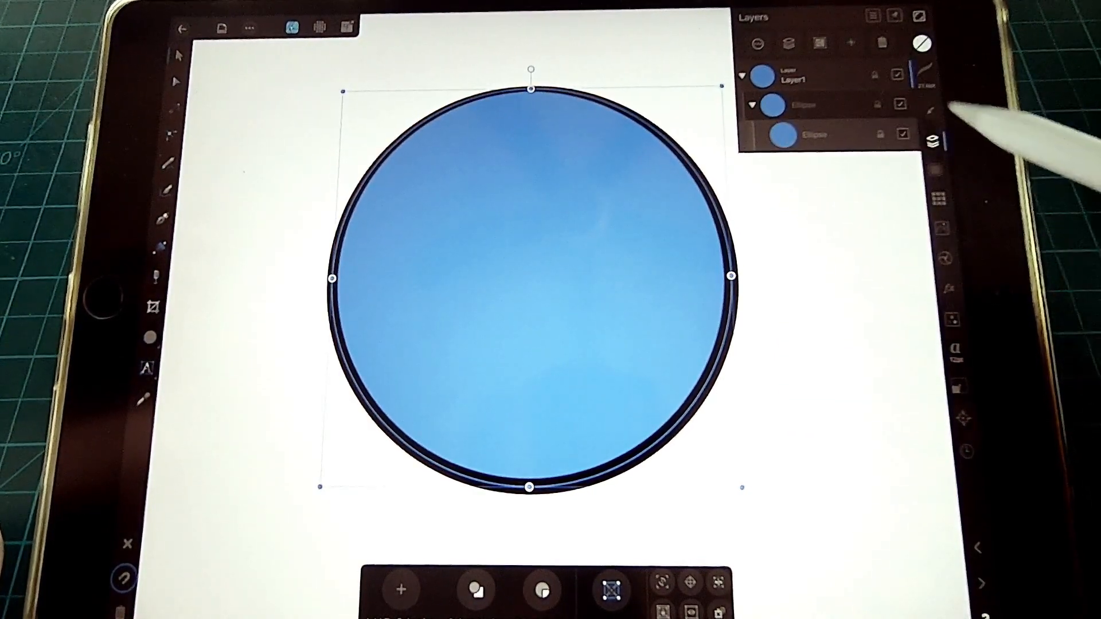
left_click(920, 43)
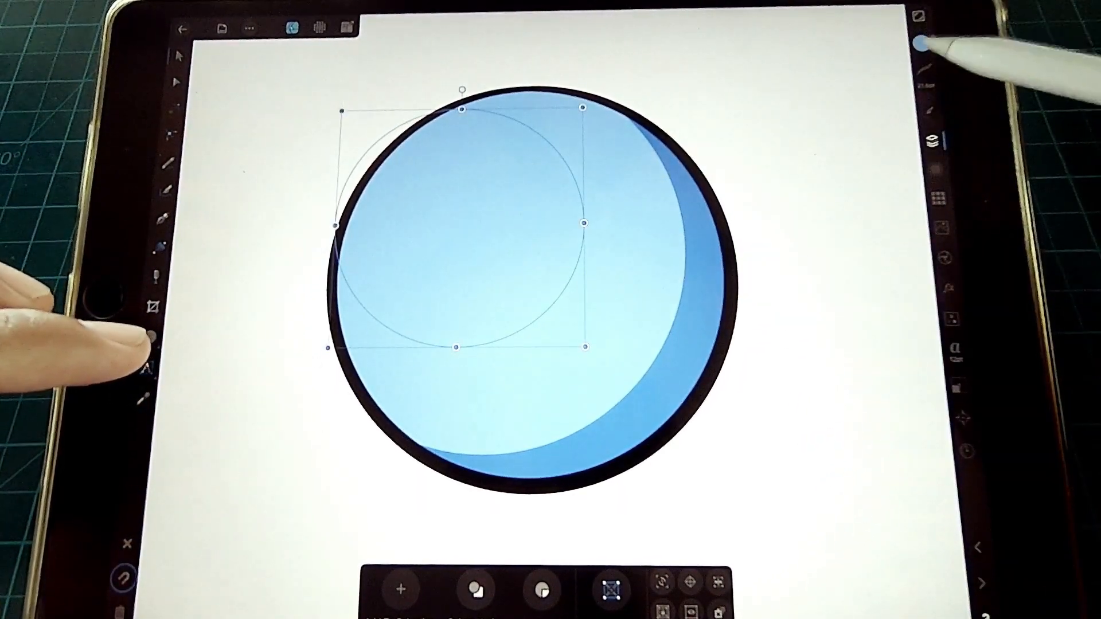
Step: Add two white highlight ellipses, one large rotated and one small, on the sphere's upper left
left_click(921, 44)
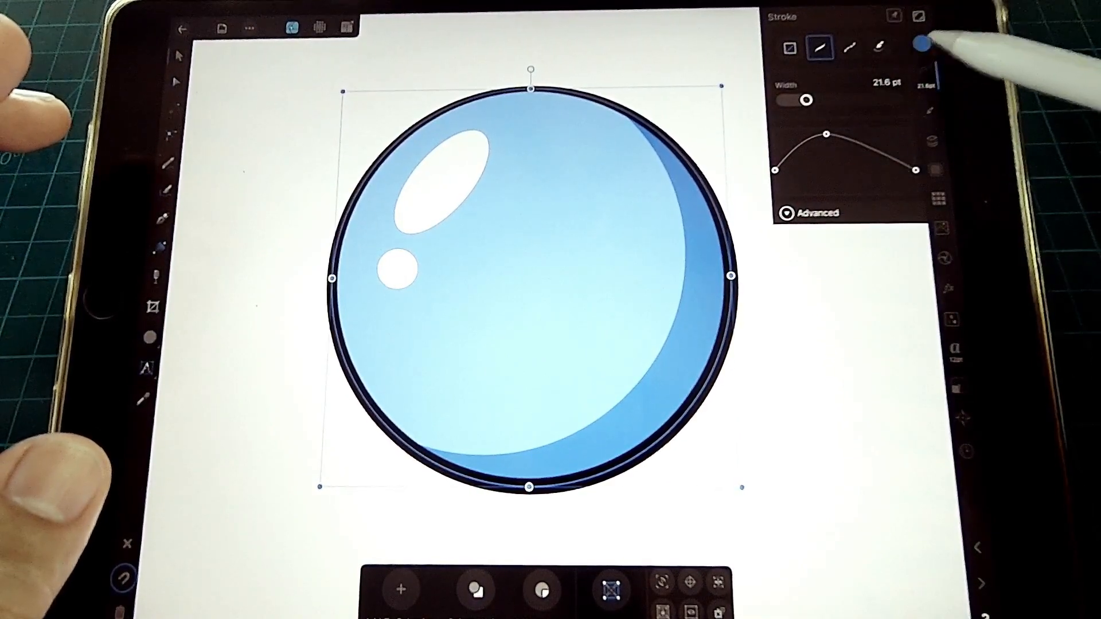
left_click(920, 44)
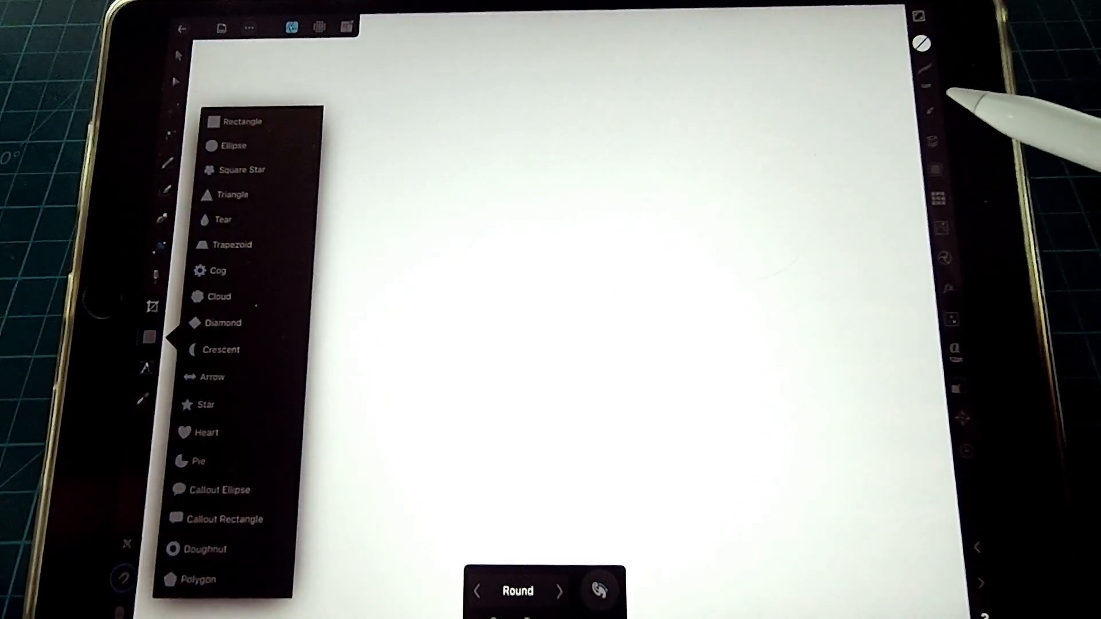
Step: Draw a regular polygon in the page centre and set its Sides to 6
left_click(197, 578)
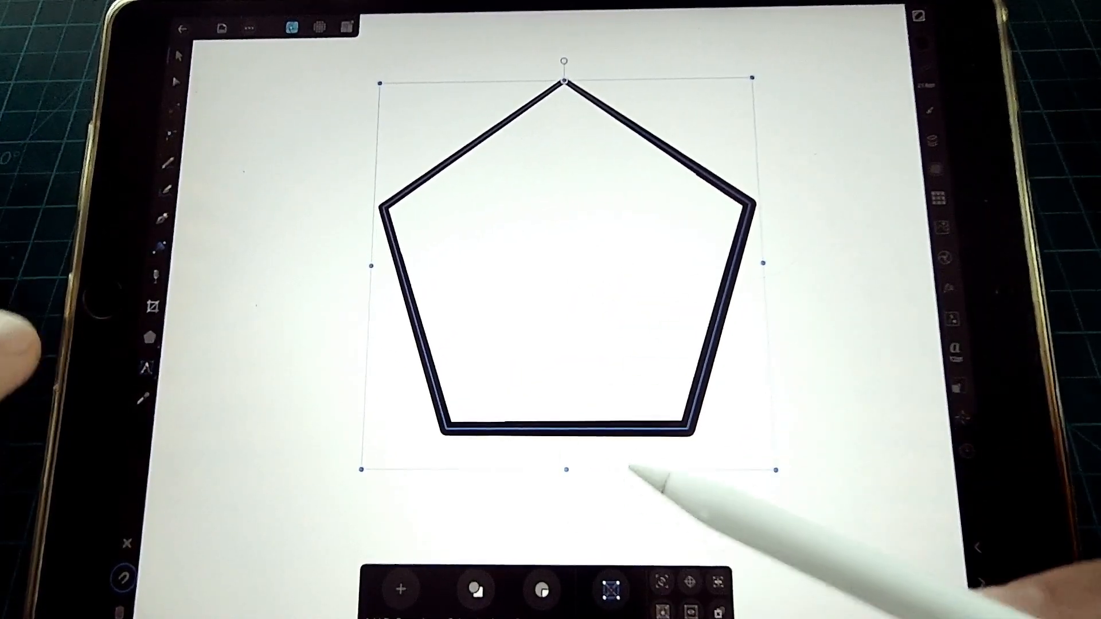
left_click(149, 337)
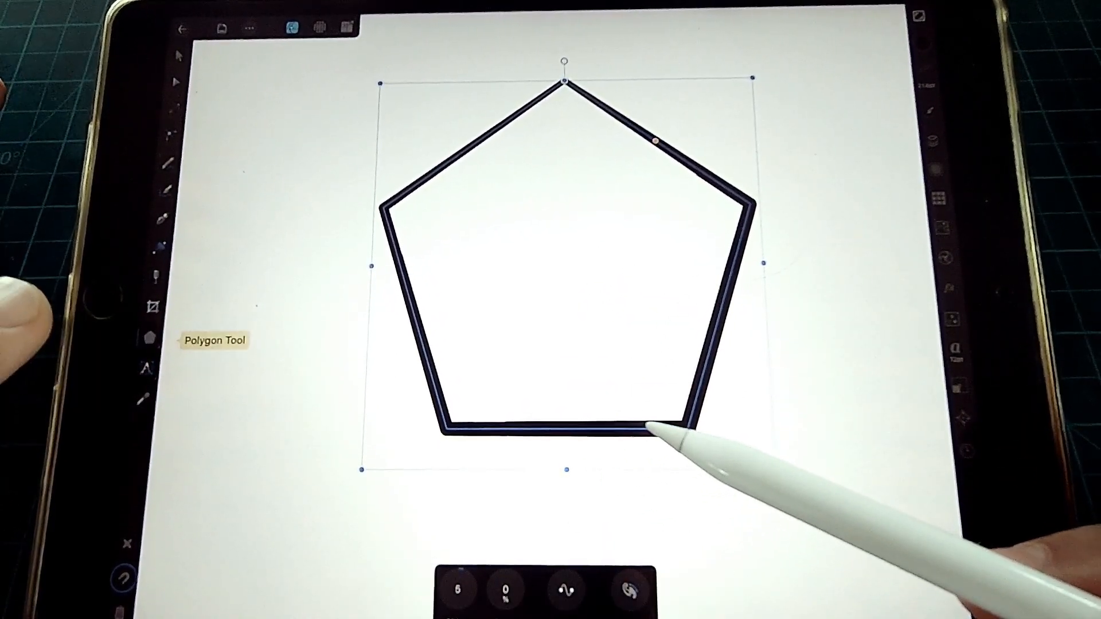
left_click(458, 589)
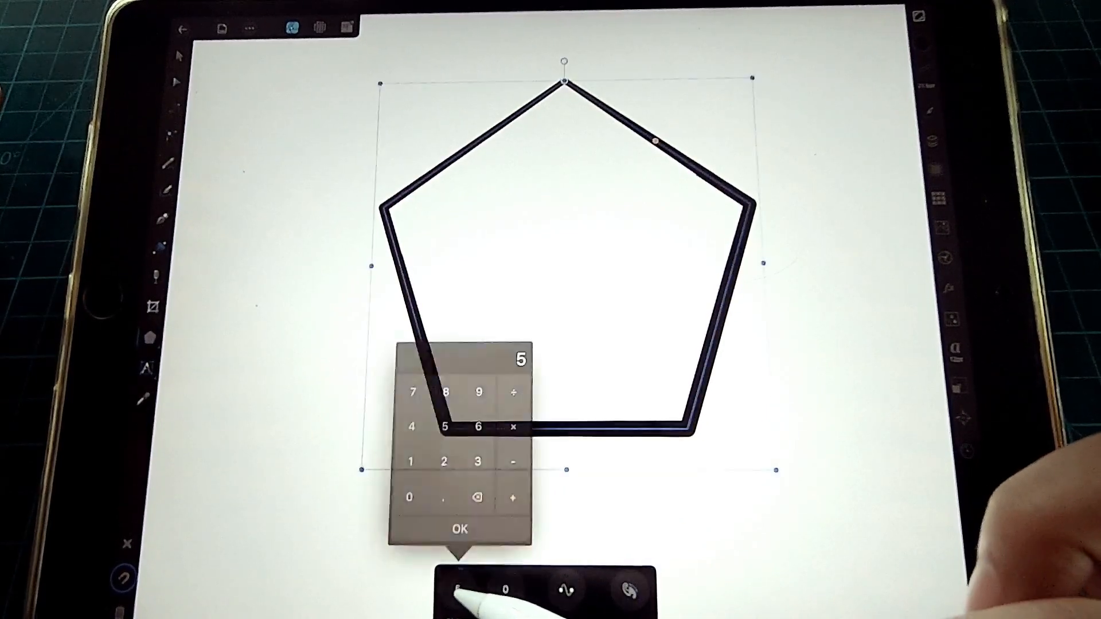
left_click(479, 426)
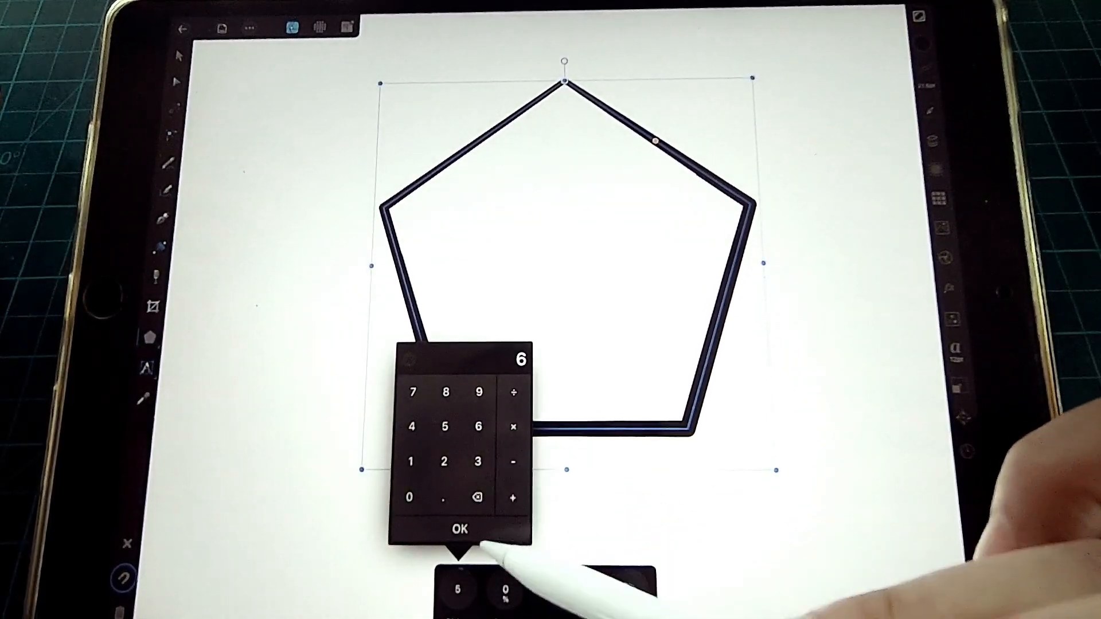
left_click(458, 527)
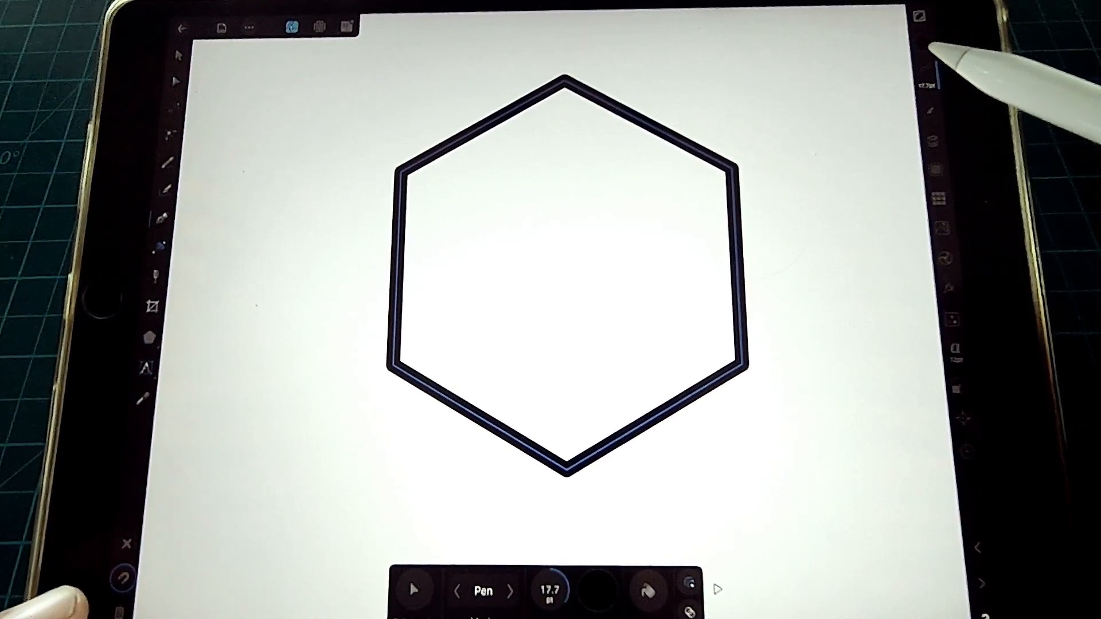
mouse_move(163, 217)
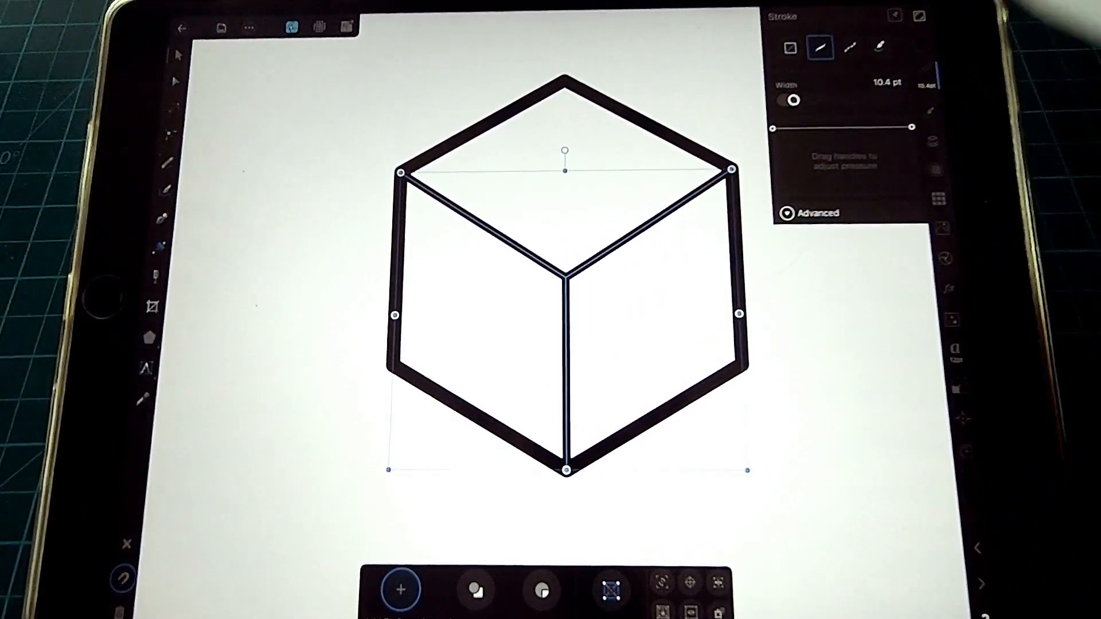
Step: Group the three centre-to-corner lines and expand the group's curves in the Layers panel
left_click(874, 15)
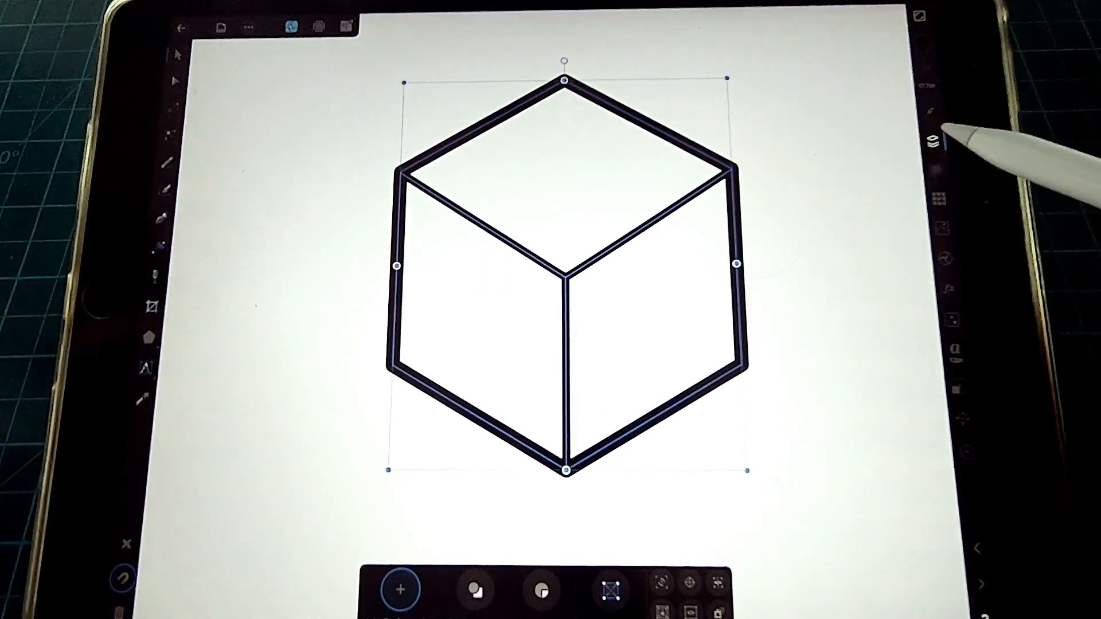
left_click(942, 144)
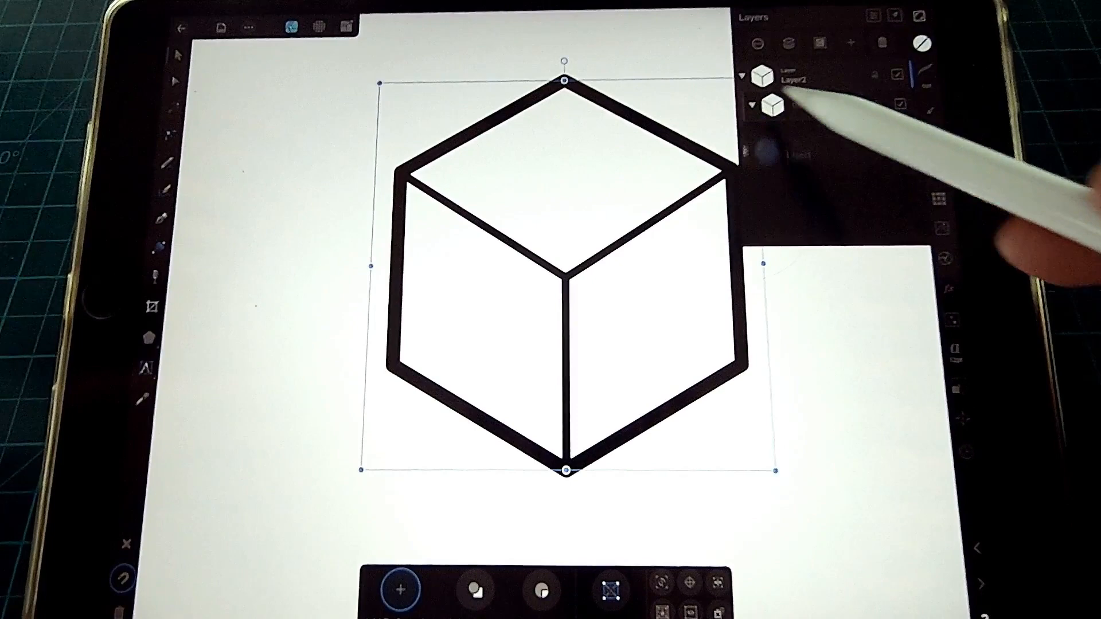
left_click(761, 102)
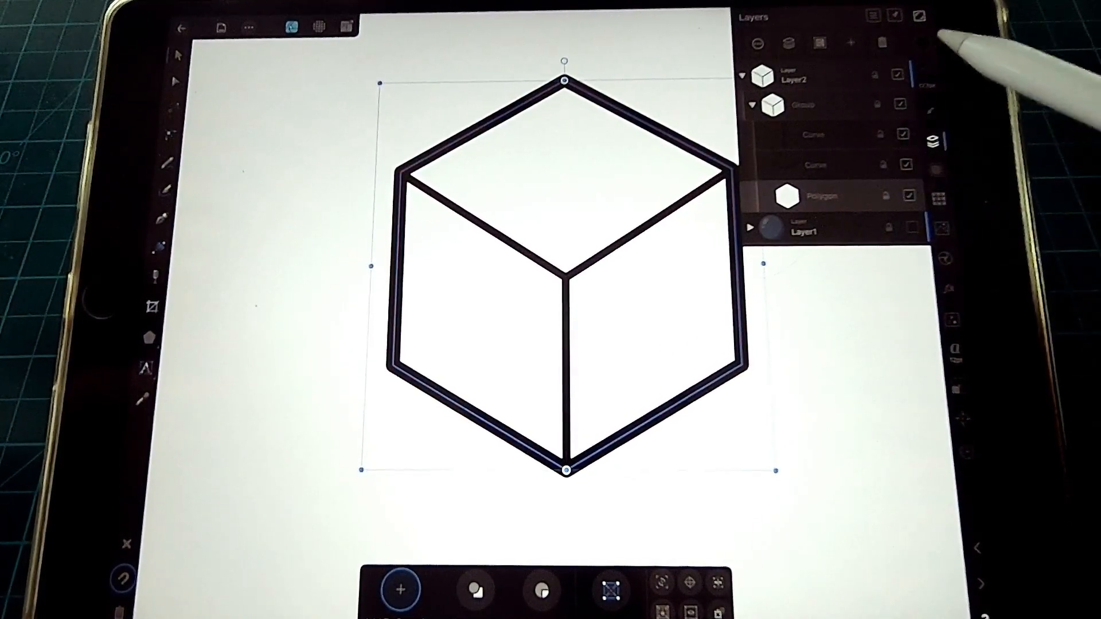
Step: Fill the cube light green and shade its divided side faces with darker greens
left_click(920, 15)
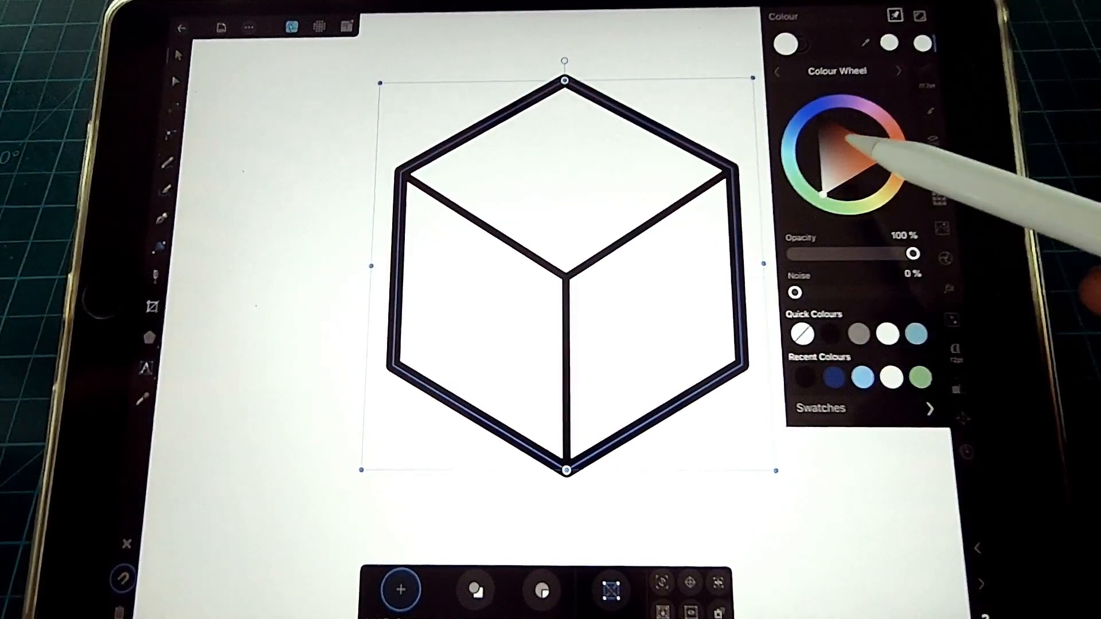
left_click(824, 162)
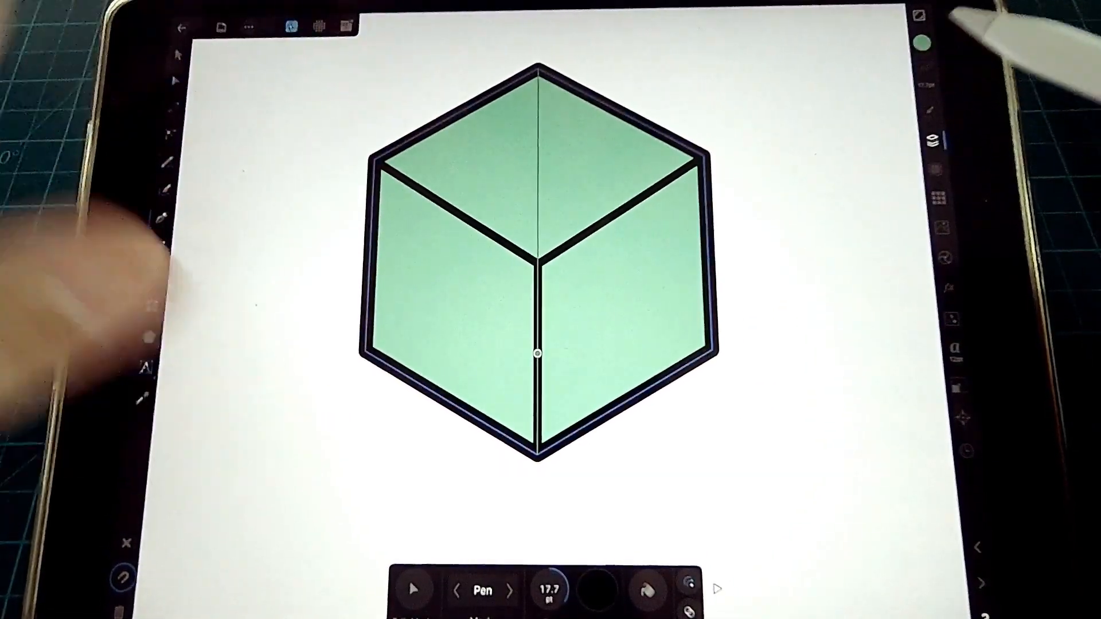
left_click(943, 137)
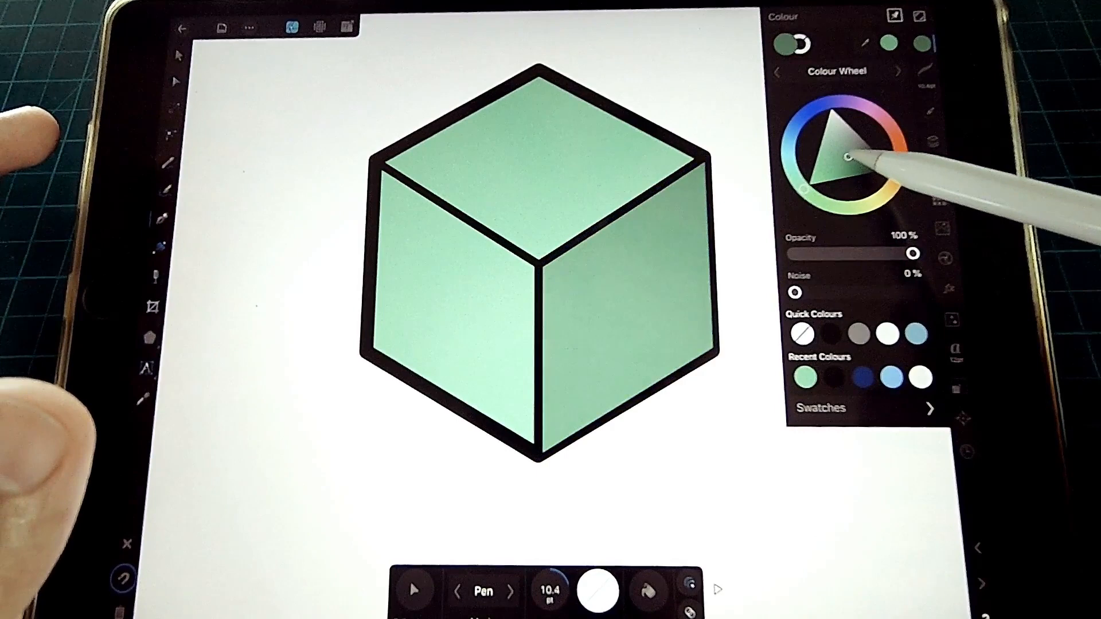
left_click(919, 15)
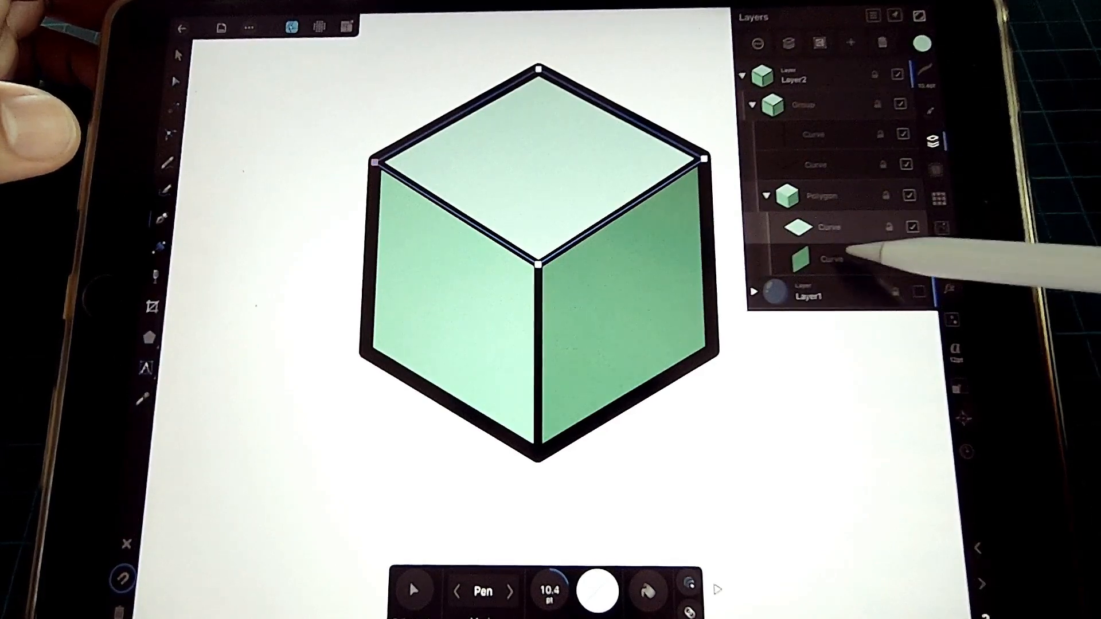
Step: Give the narrow strip along the top face's front edge a white fill
left_click(921, 14)
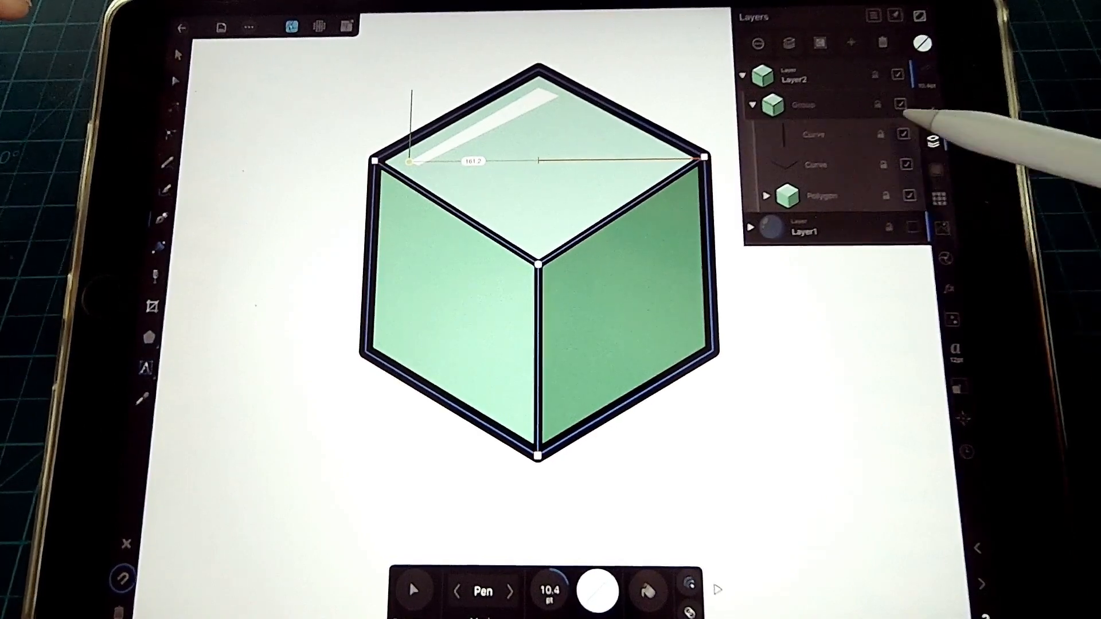
left_click(922, 43)
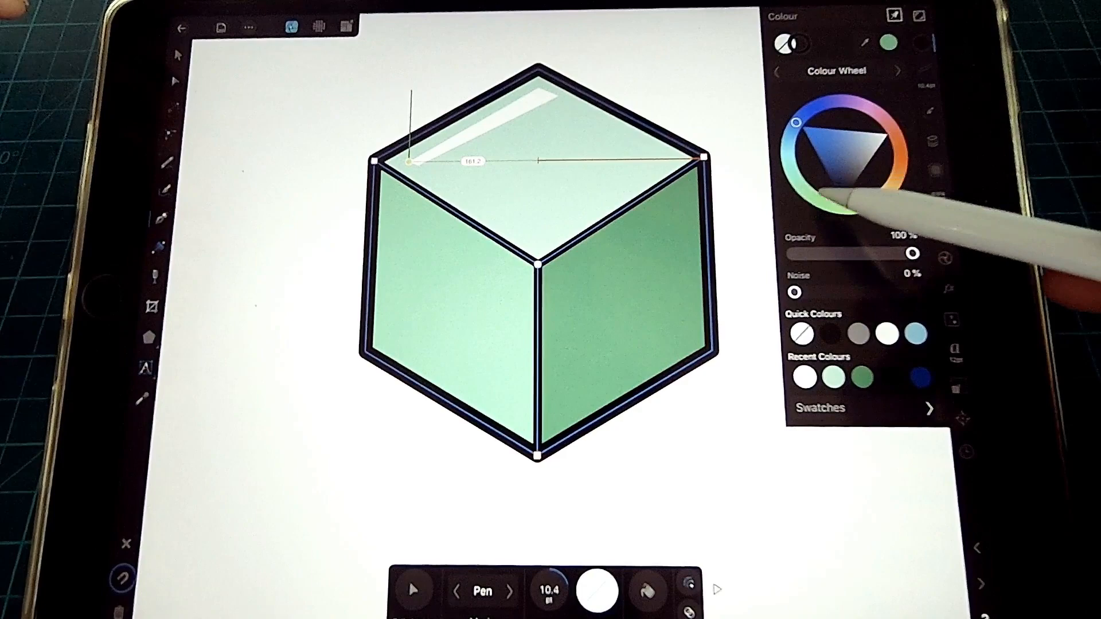
left_click(860, 172)
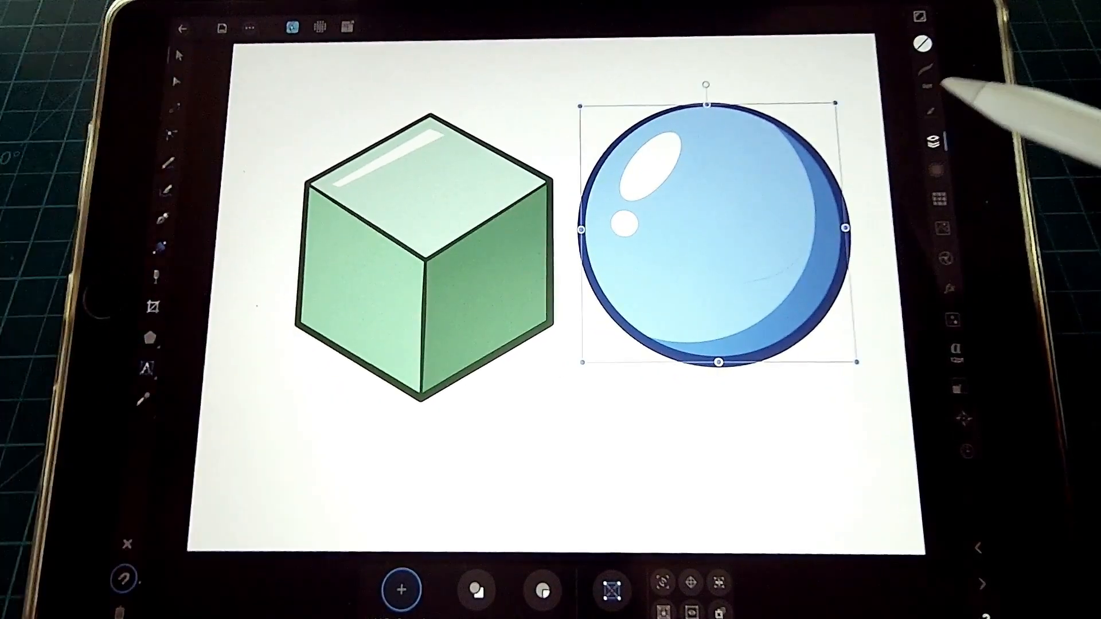
Step: Deselect the pasted sphere beside the cube and show the Layers panel
left_click(927, 138)
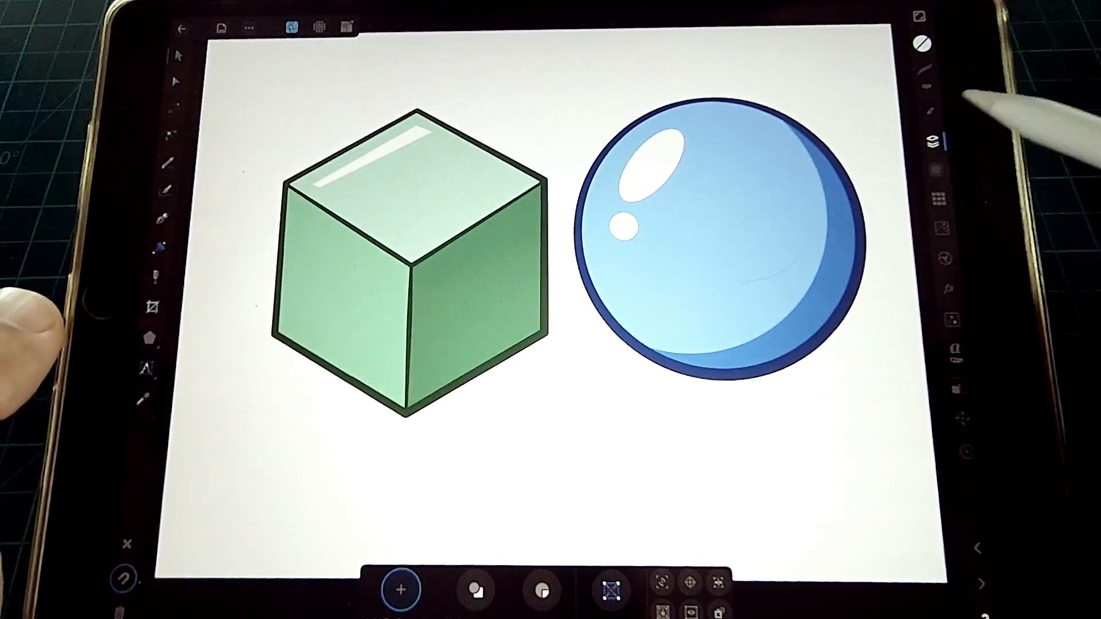
left_click(934, 137)
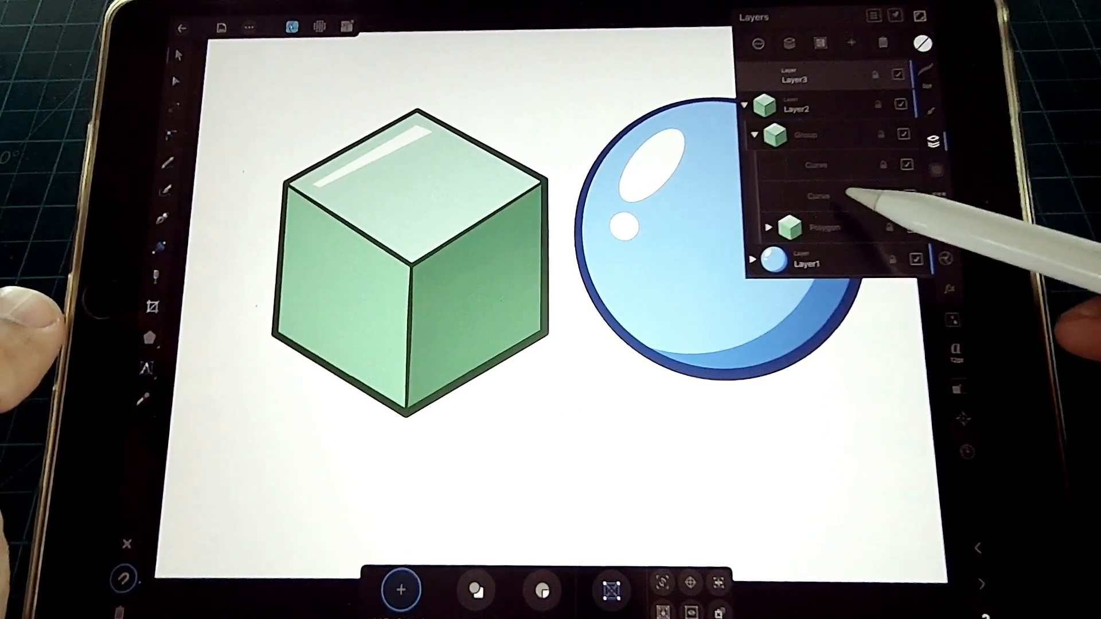